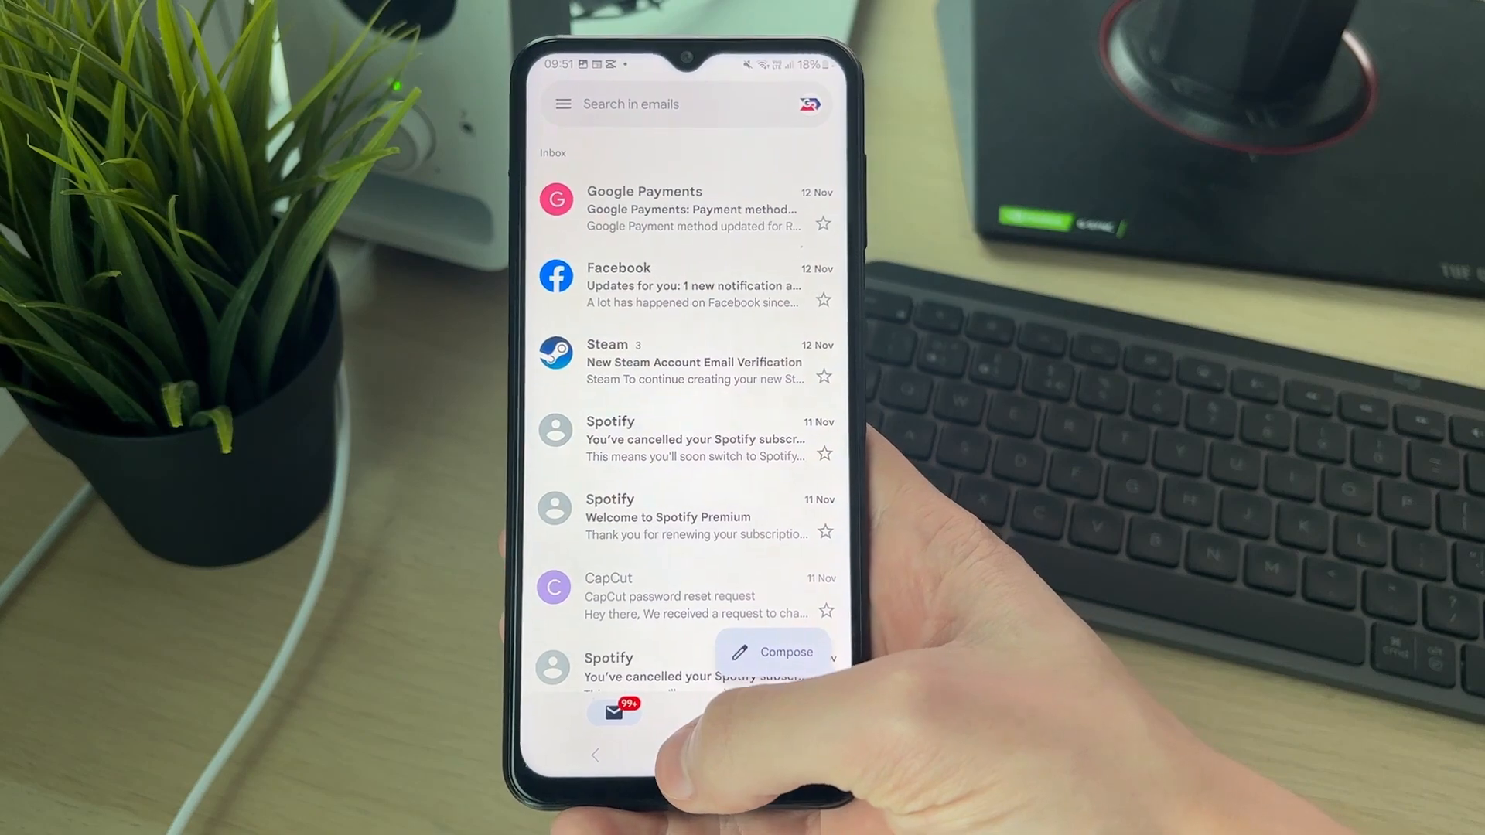
Leave the Gmail inbox and bring up Google Chrome's new-tab page.
click(690, 730)
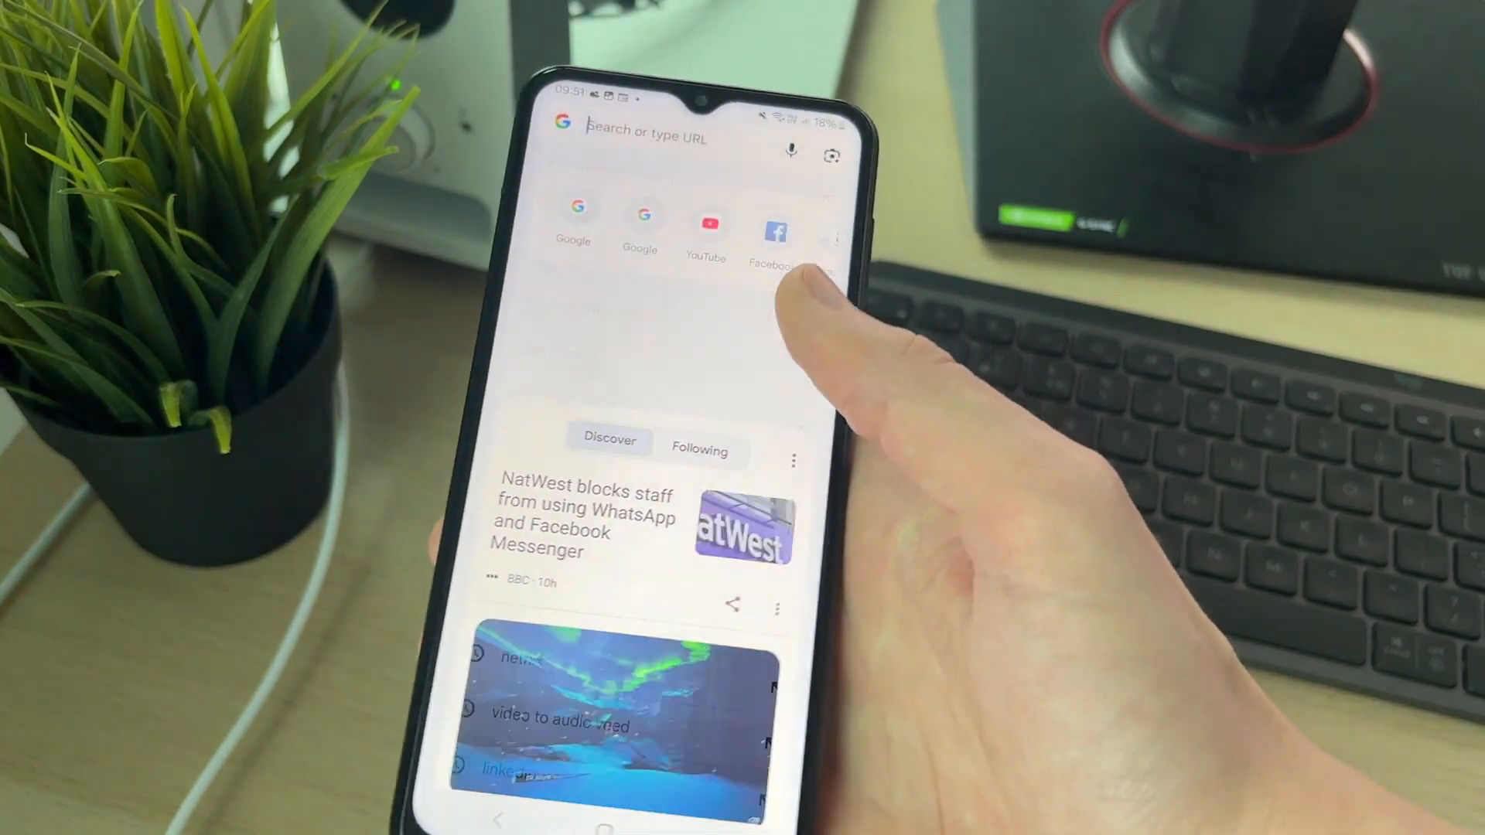
Search Google for 'google contacts' and open the Google Contacts site listing 48 contacts.
click(644, 133)
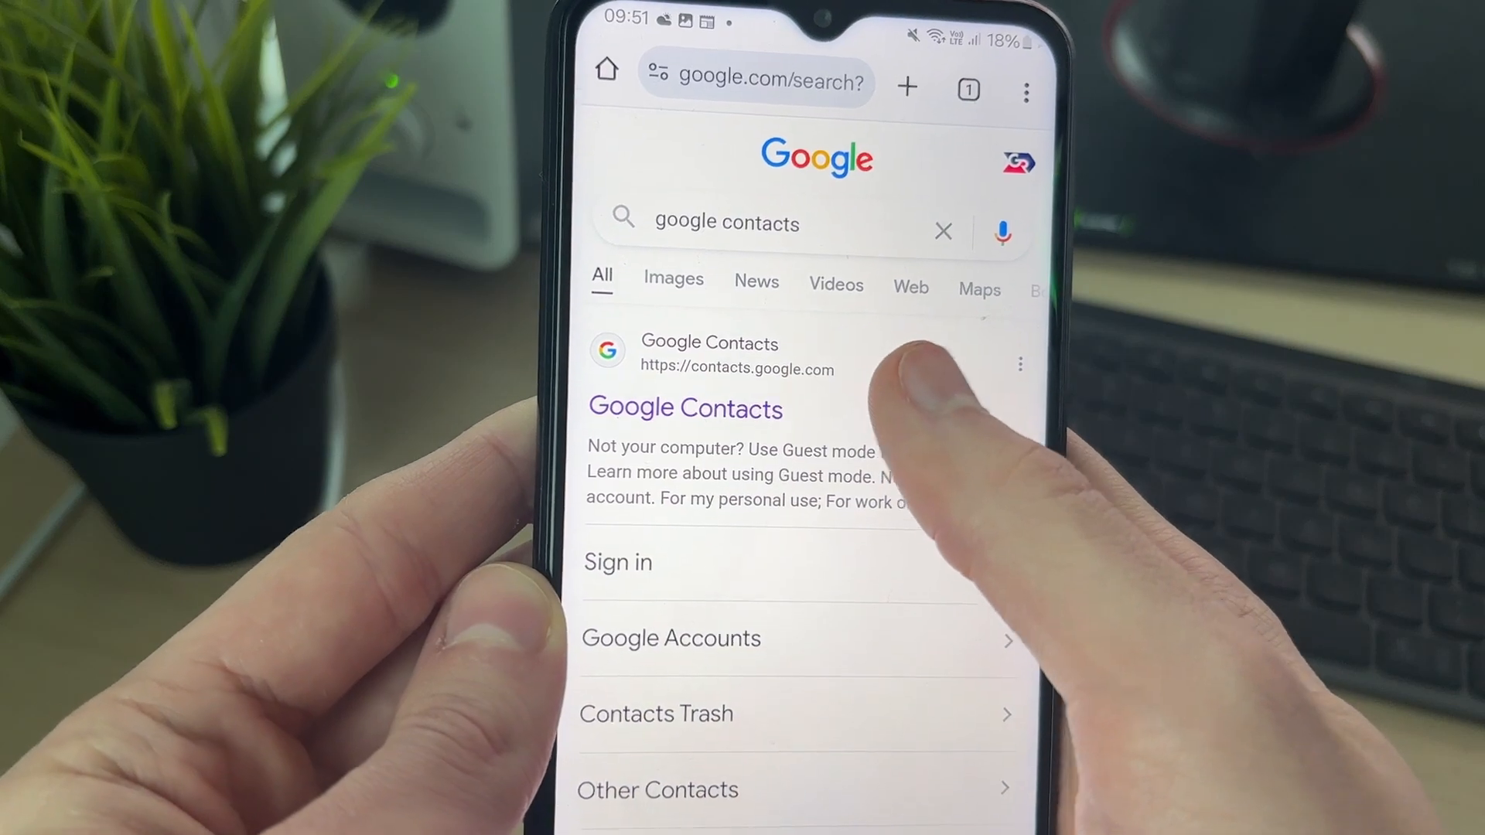
click(684, 408)
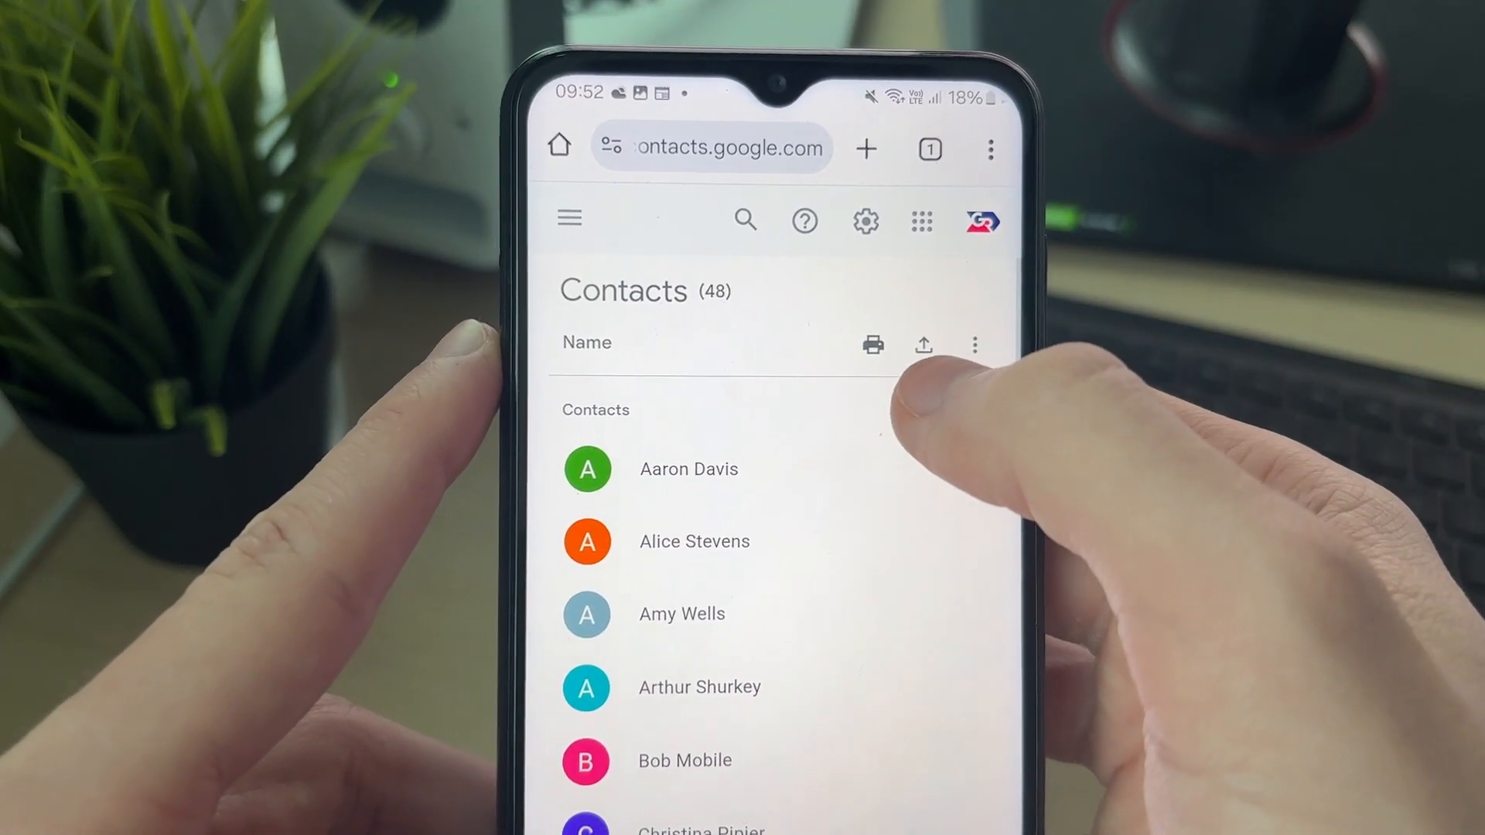
Export all 48 contacts as contacts.csv, then view the other account's empty contact list.
click(922, 343)
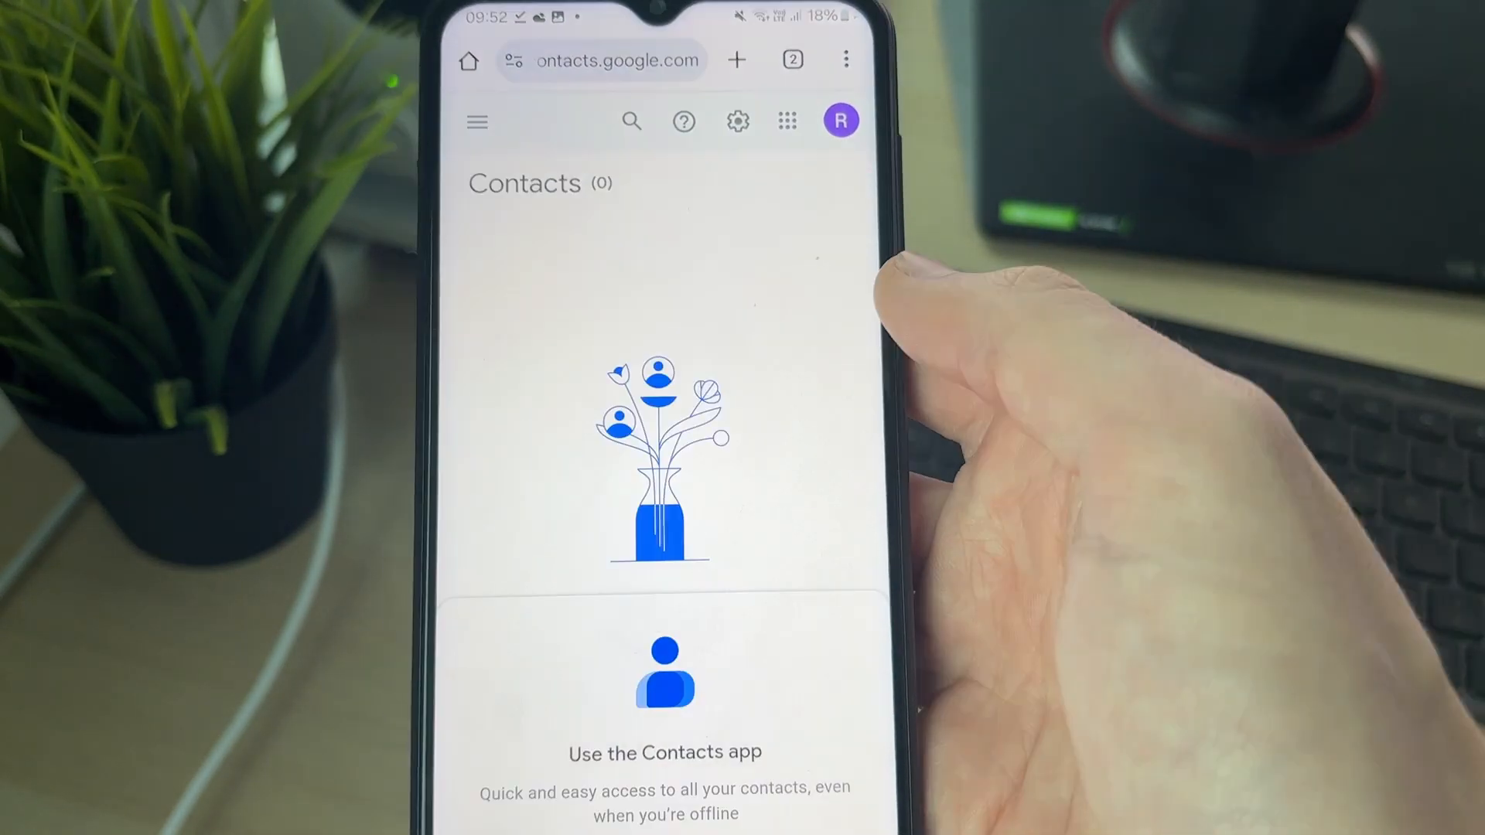
Import contacts.csv into the second account, yielding 48 contacts labelled Imported on 11/13.
click(477, 121)
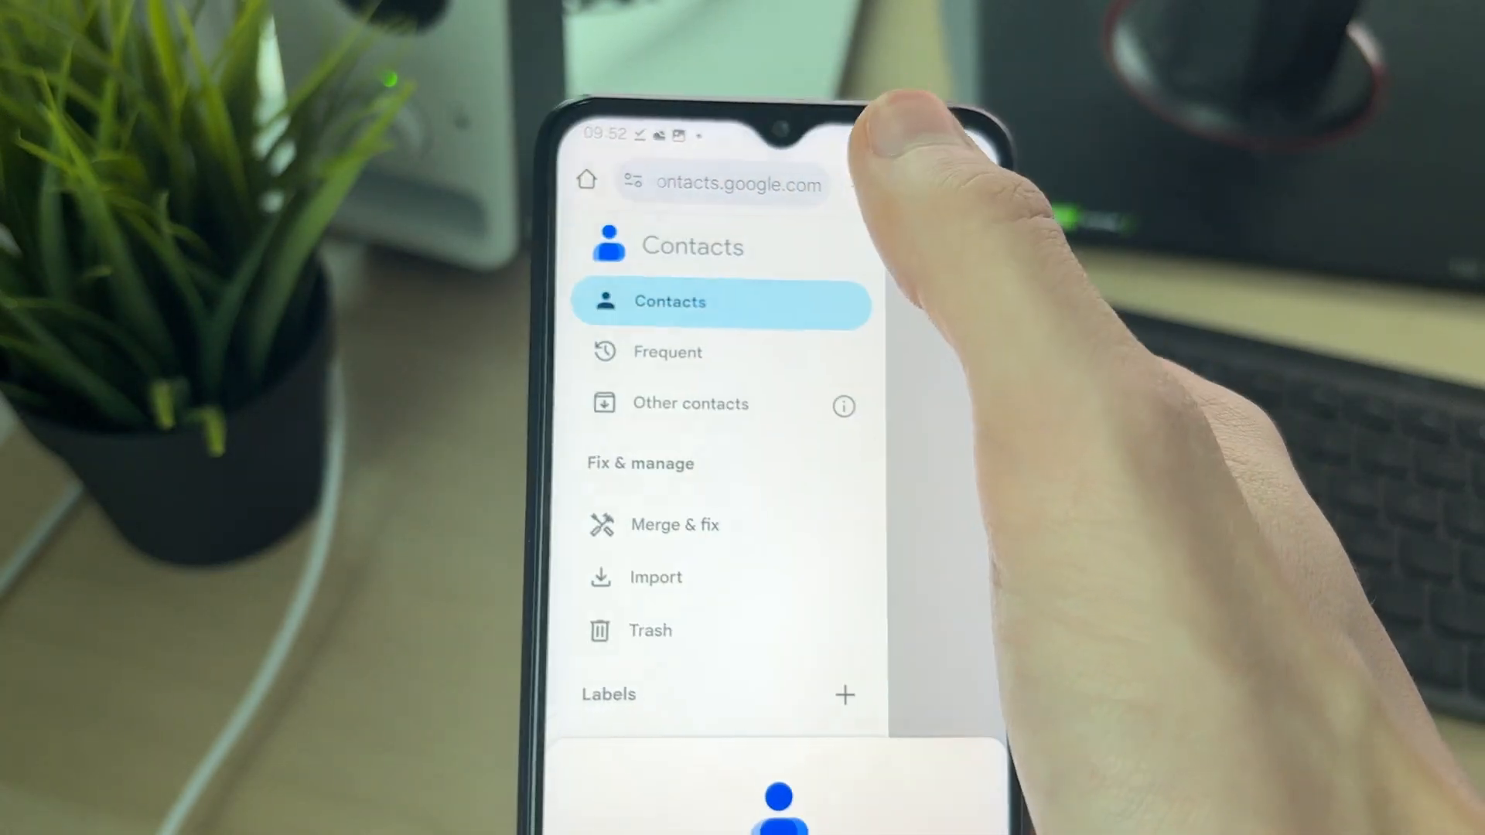
click(654, 577)
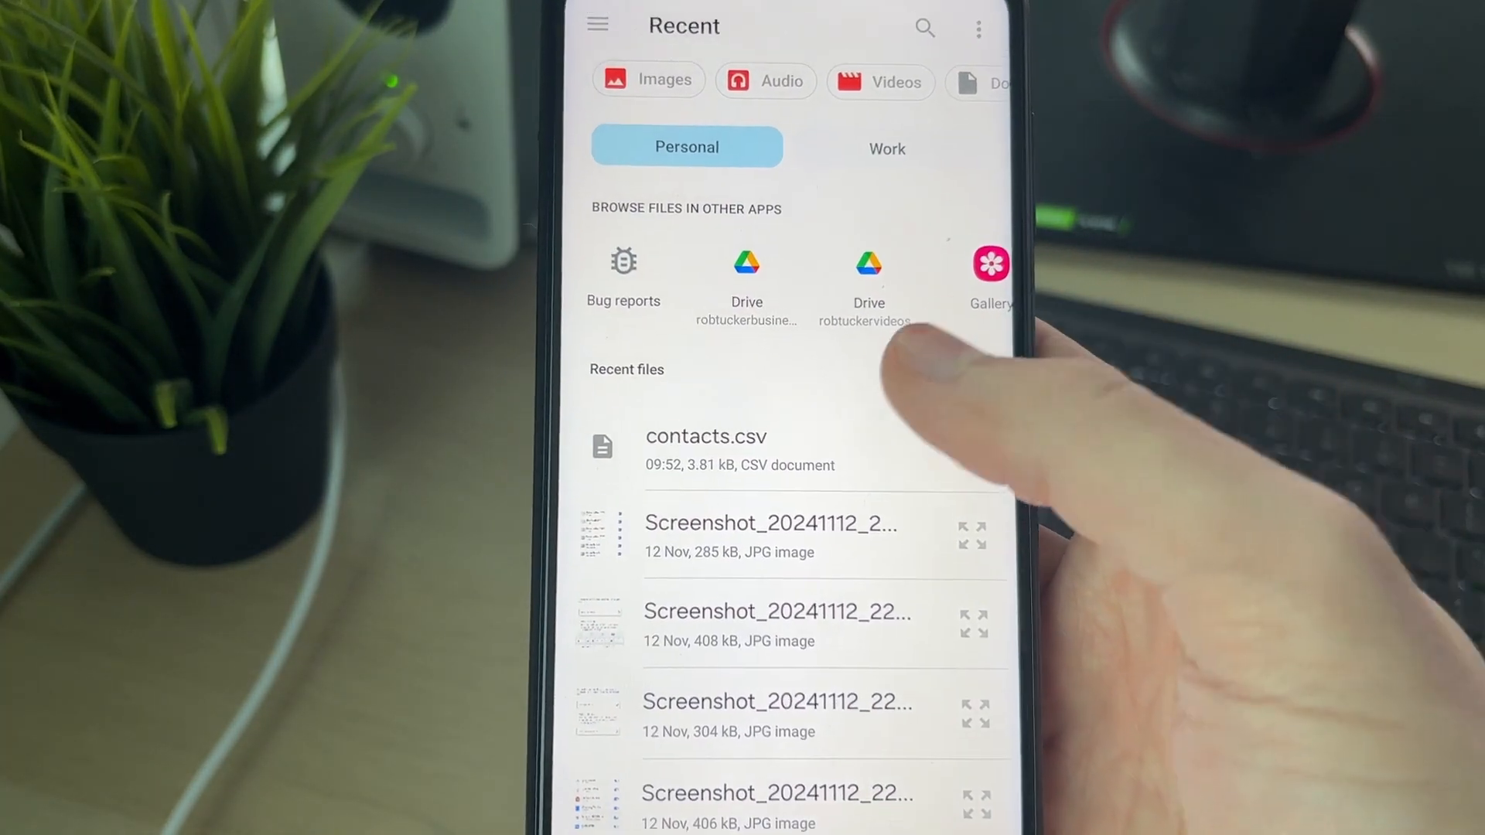
click(706, 450)
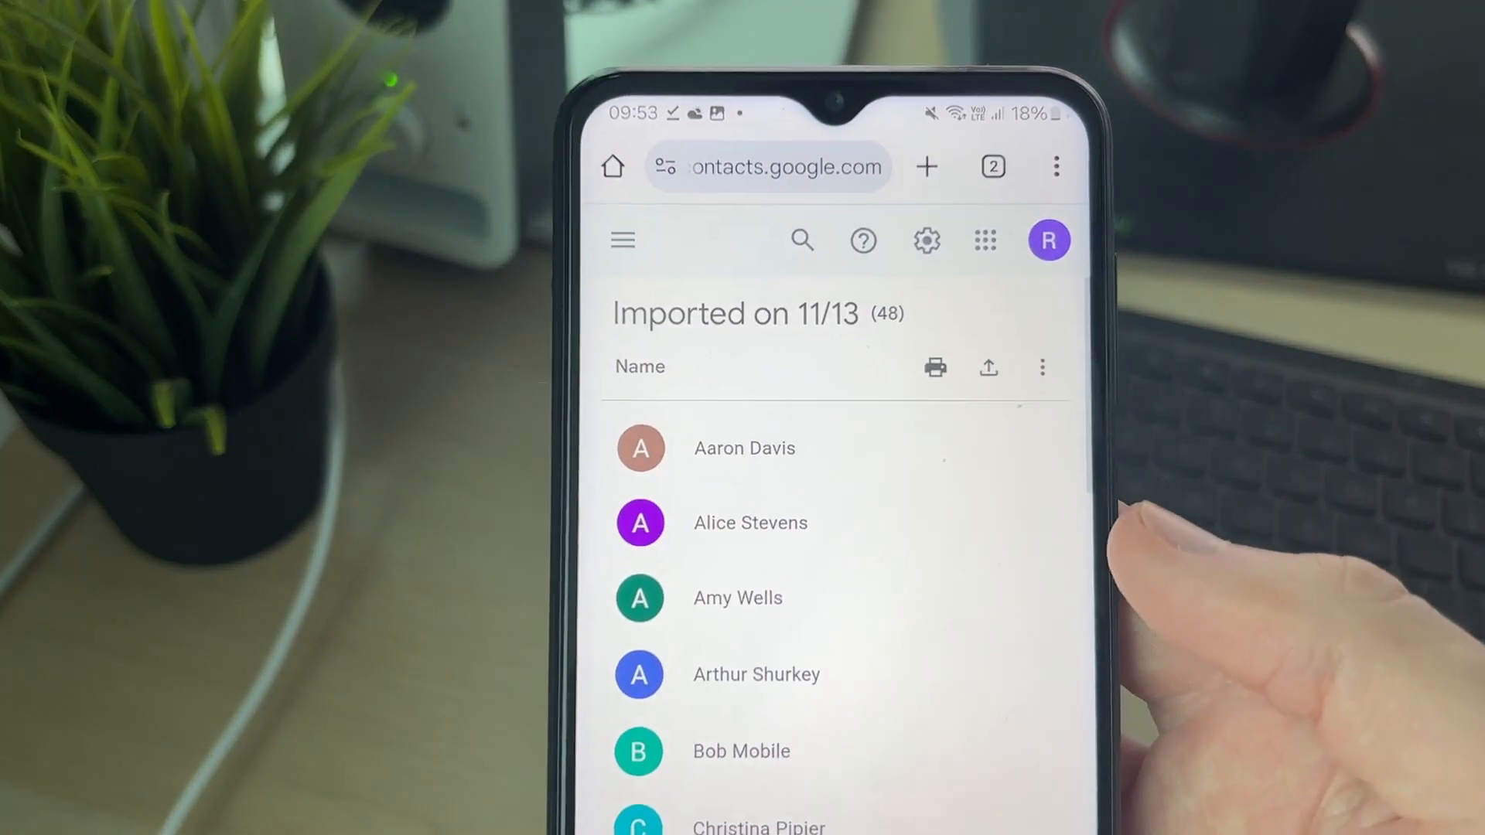
scroll(down, 3)
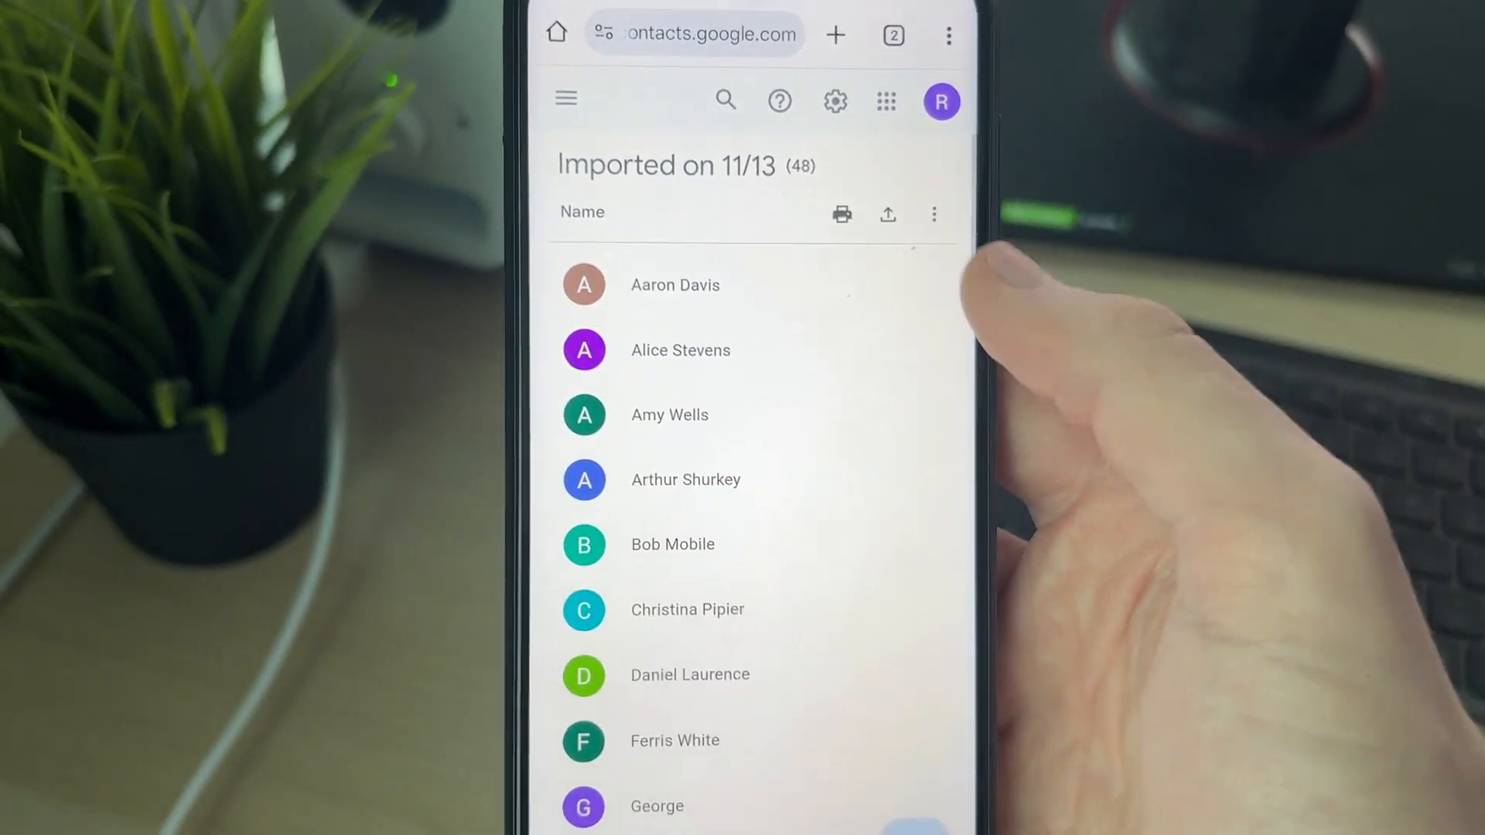